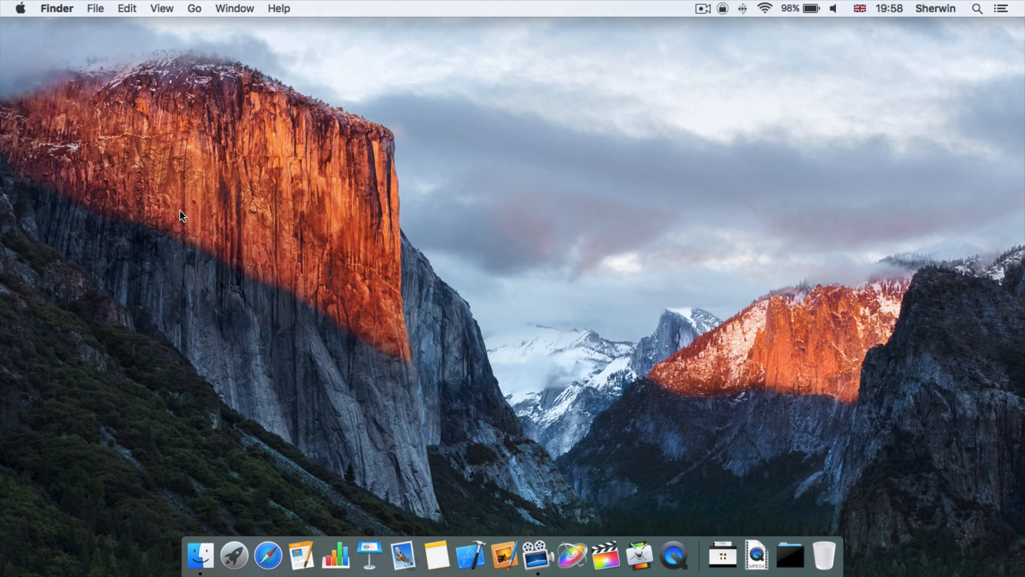
pyautogui.moveTo(386, 375)
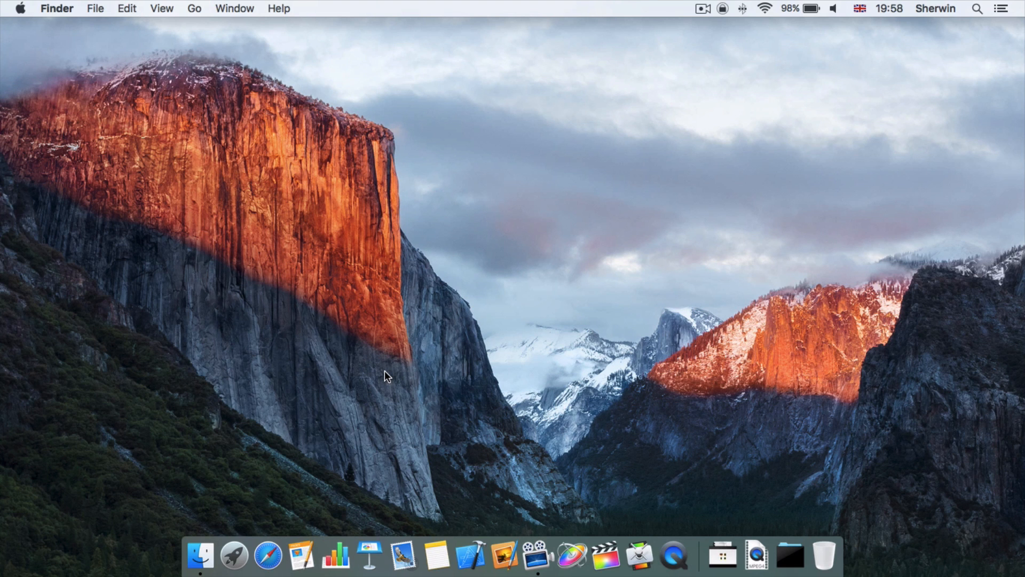
pyautogui.moveTo(438, 556)
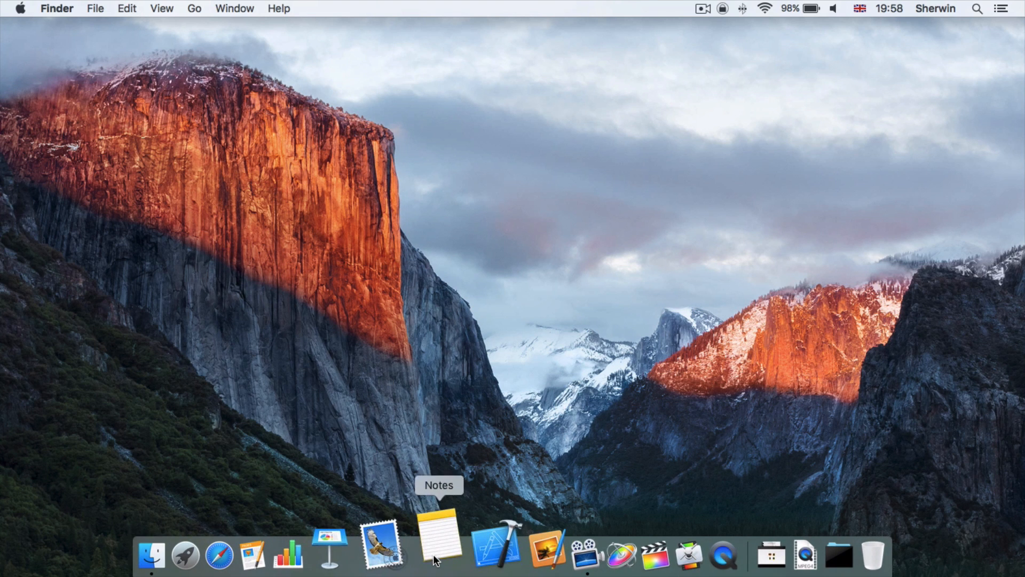
# - Launch Notes from the Dock so the Test Note appears on screen
pyautogui.click(439, 543)
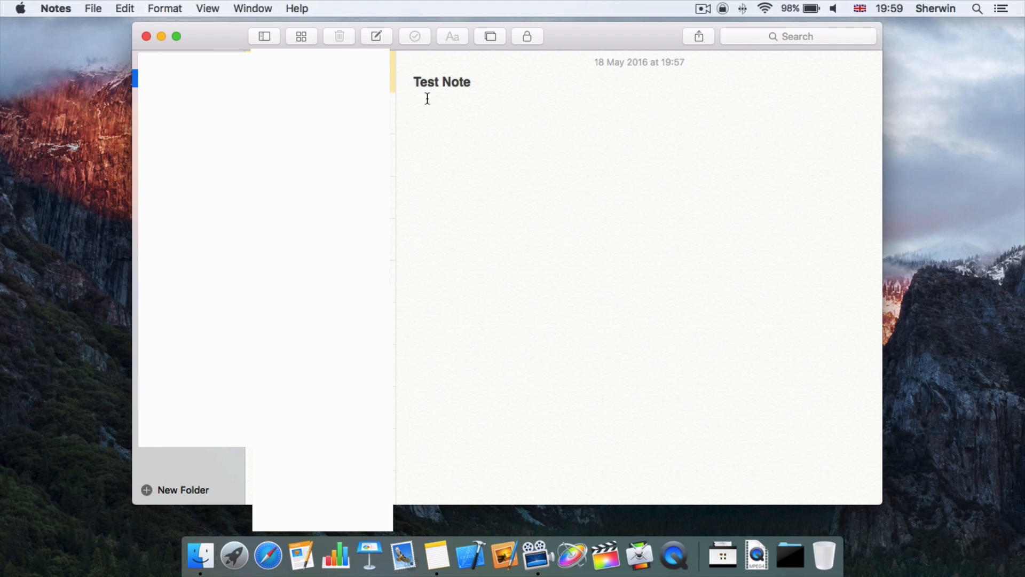
pyautogui.moveTo(495, 87)
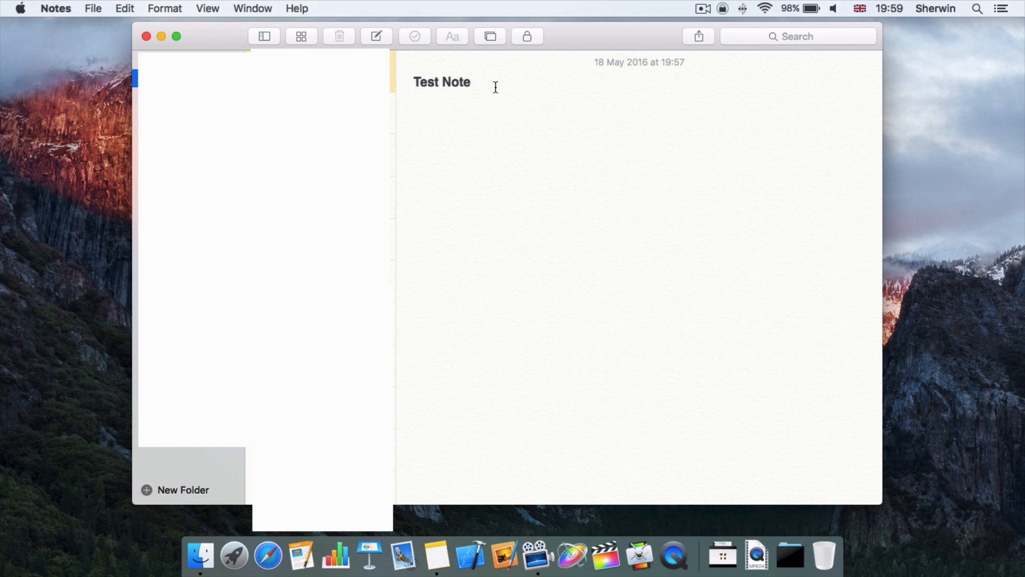
pyautogui.moveTo(456, 116)
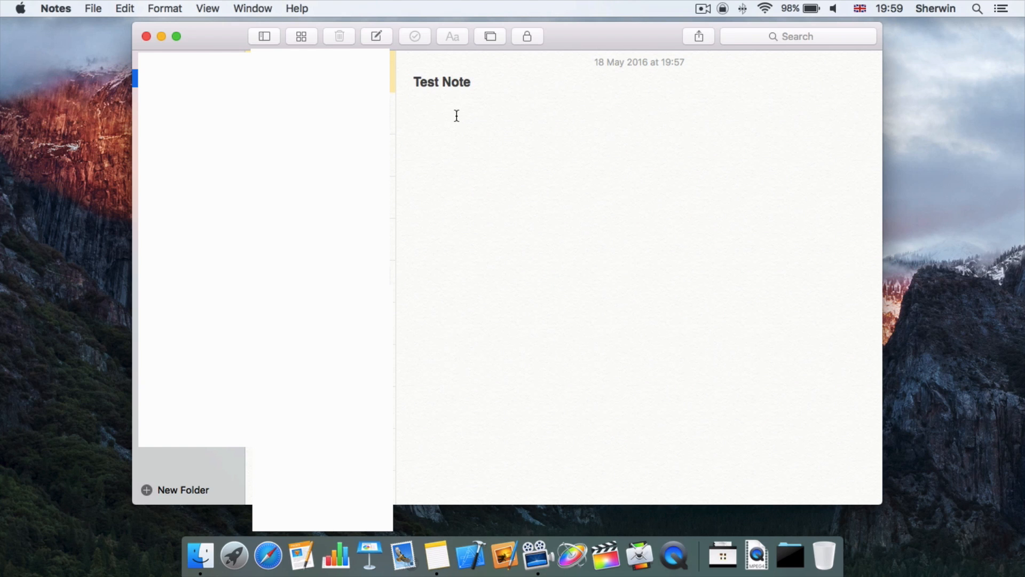
pyautogui.moveTo(450, 110)
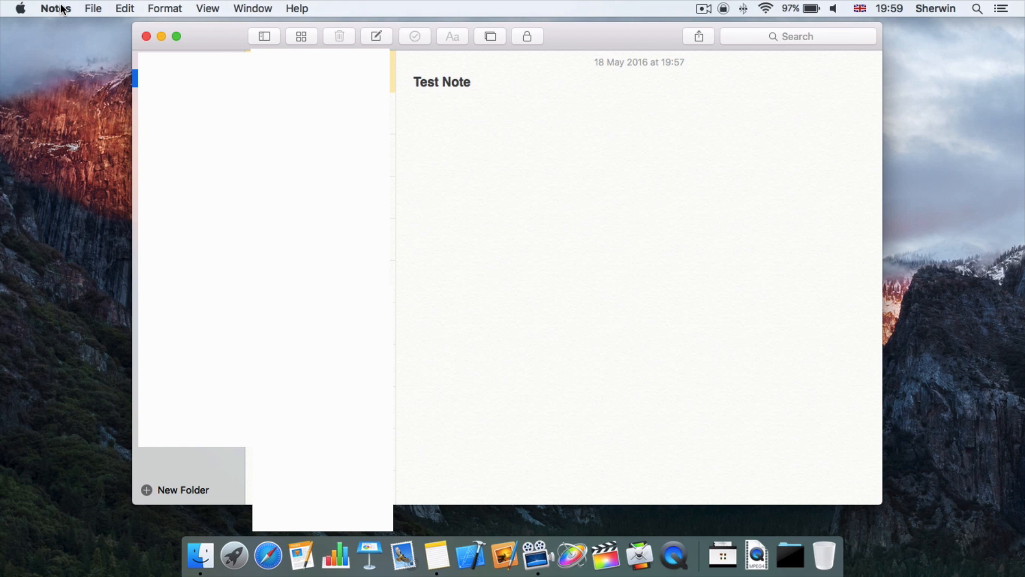
# - From the Notes menu, set and verify a locked-notes password with hint 'Standard for Passwords'
pyautogui.click(55, 8)
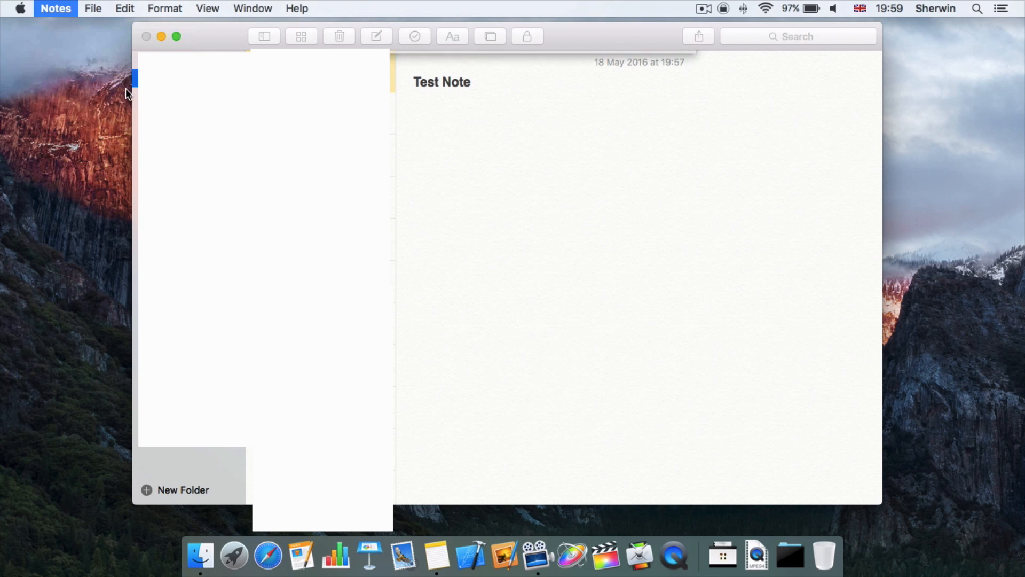
pyautogui.click(527, 35)
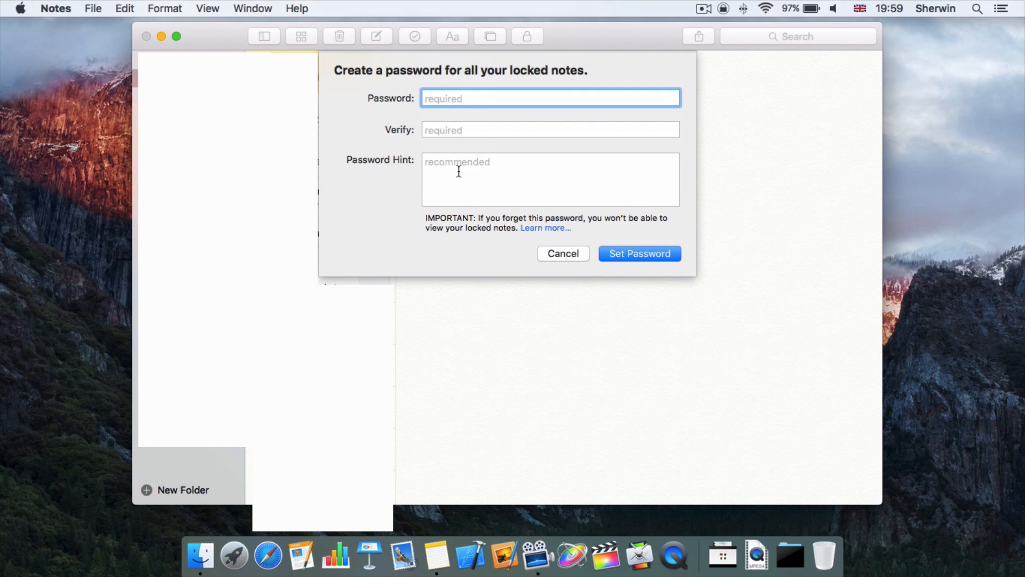
pyautogui.write('•')
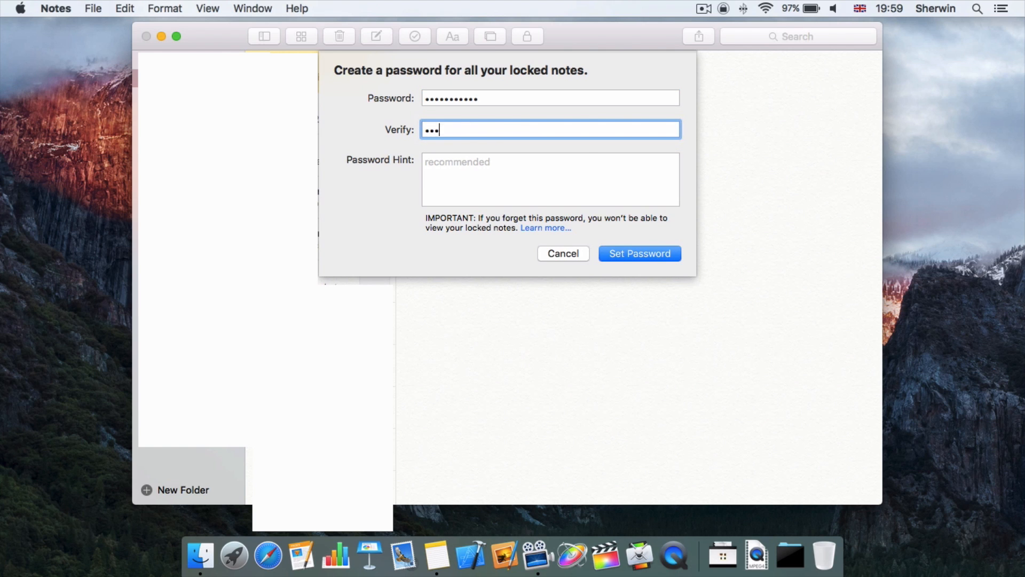
pyautogui.click(550, 180)
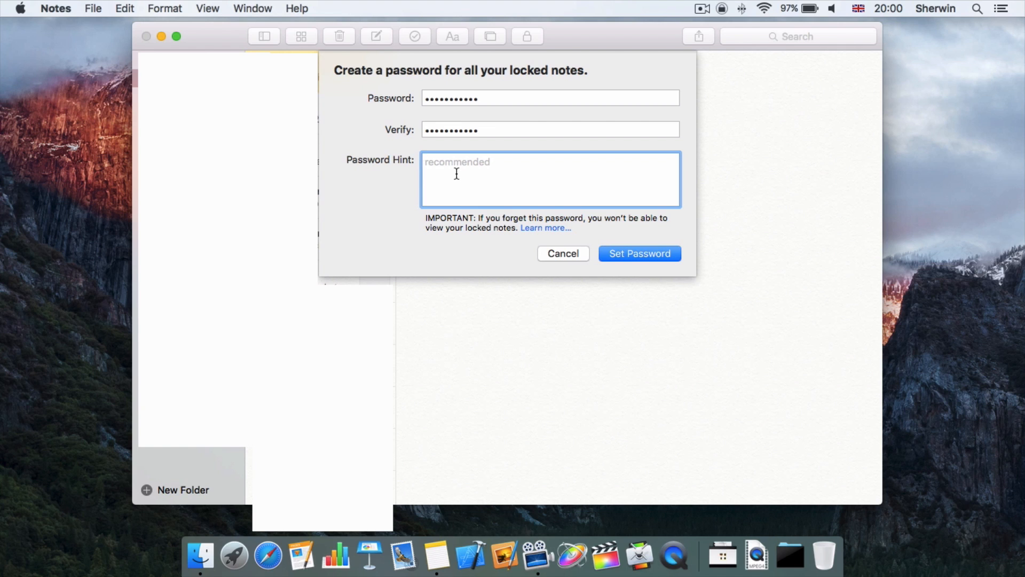
pyautogui.write('Stab')
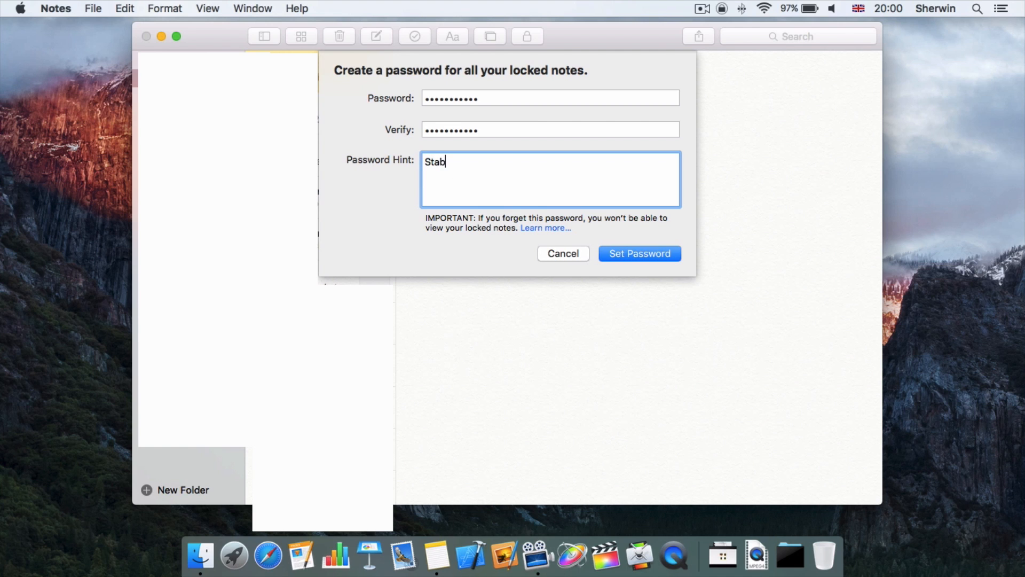
pyautogui.write('ndard')
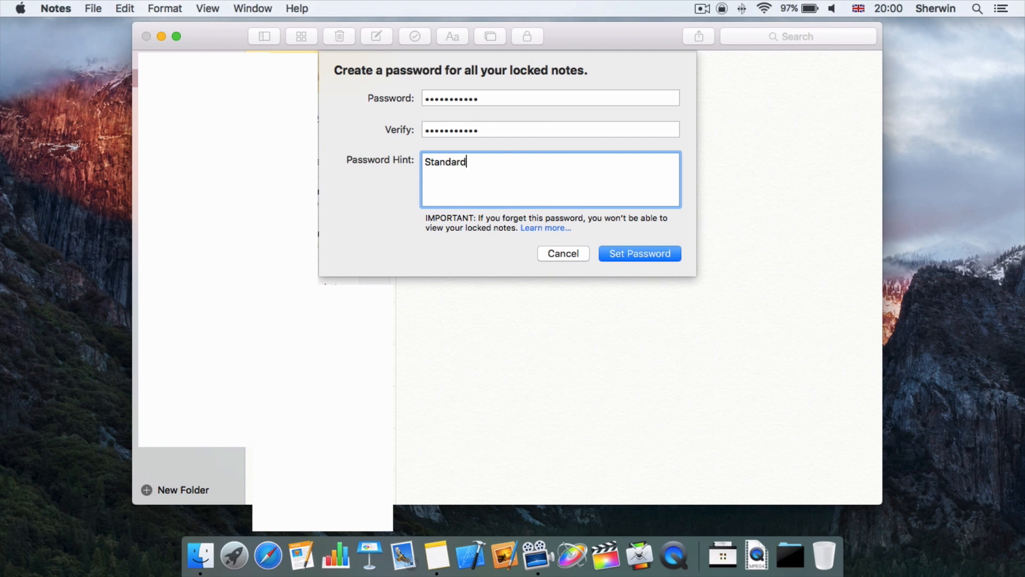
pyautogui.write('for Pass')
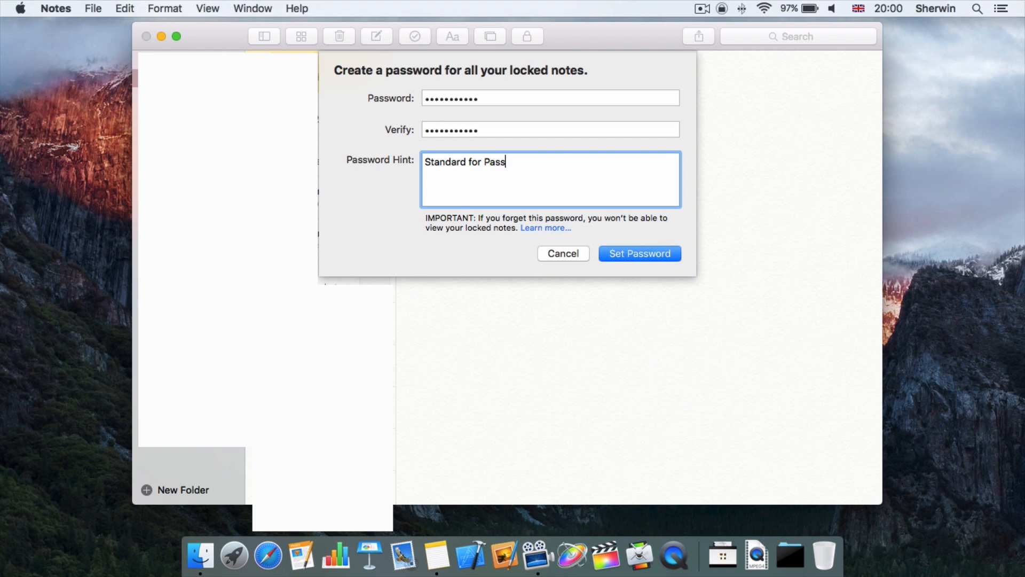
pyautogui.write('words')
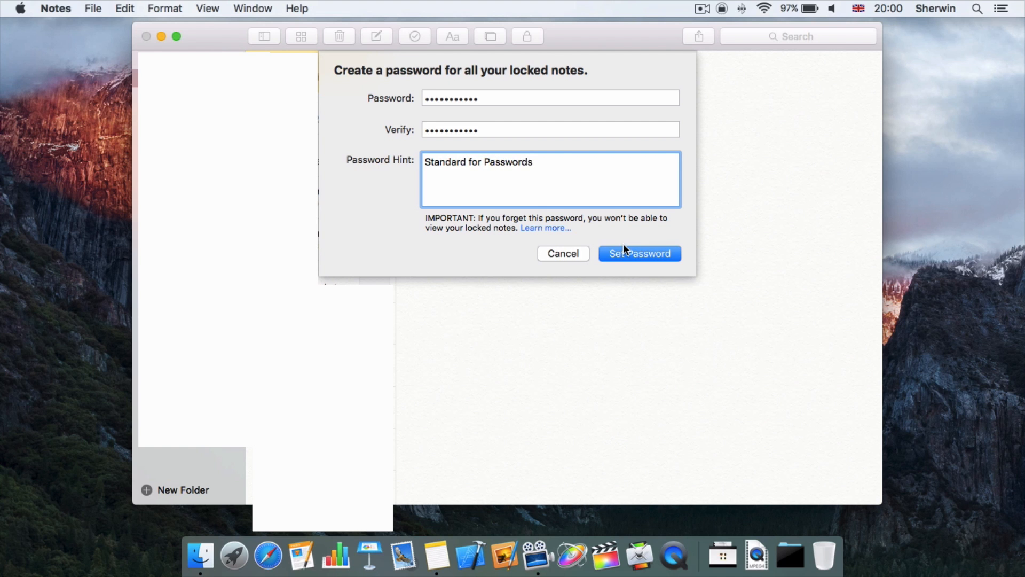
pyautogui.click(639, 253)
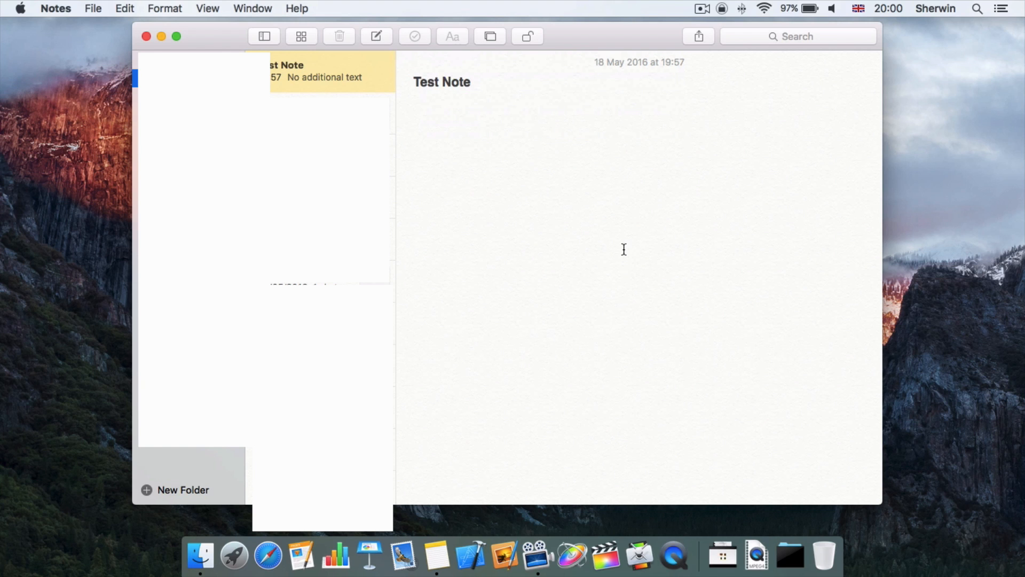
pyautogui.moveTo(591, 134)
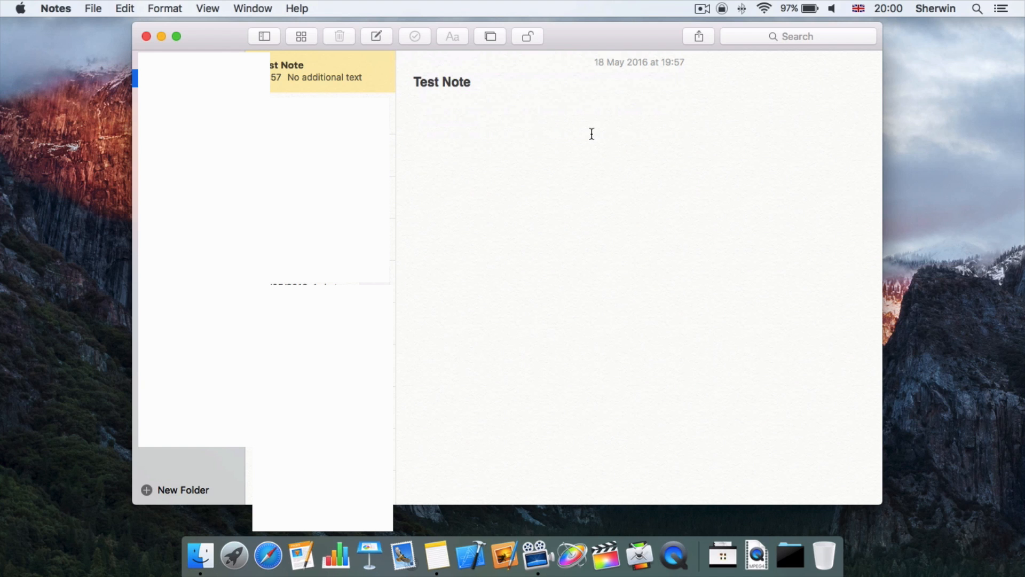
pyautogui.moveTo(536, 60)
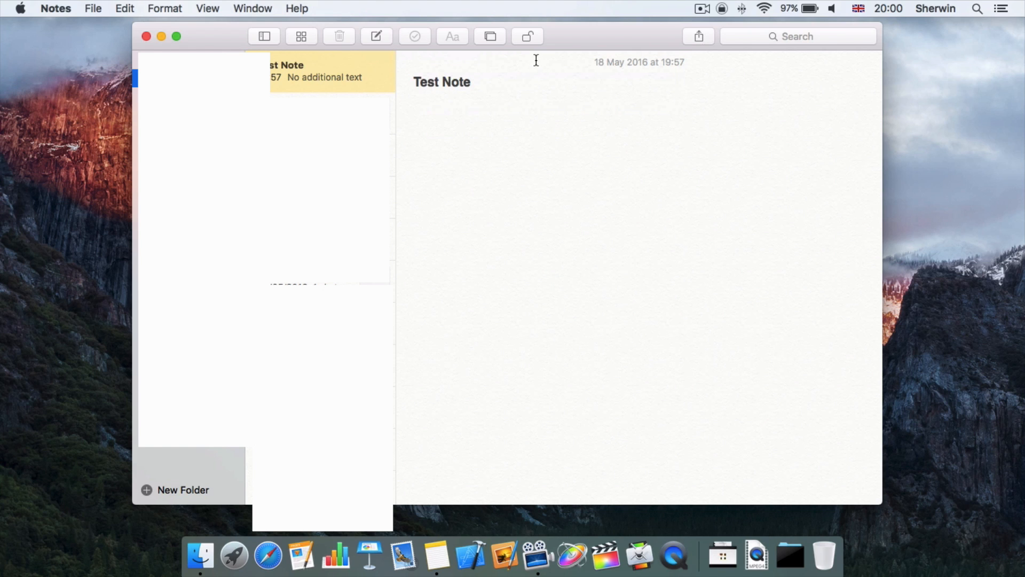
pyautogui.moveTo(547, 54)
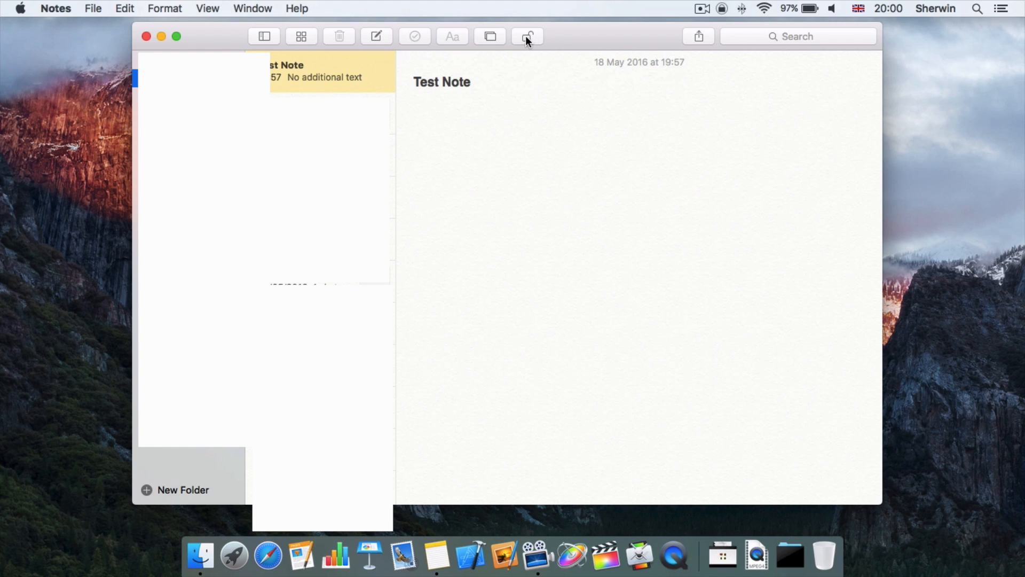
pyautogui.moveTo(528, 36)
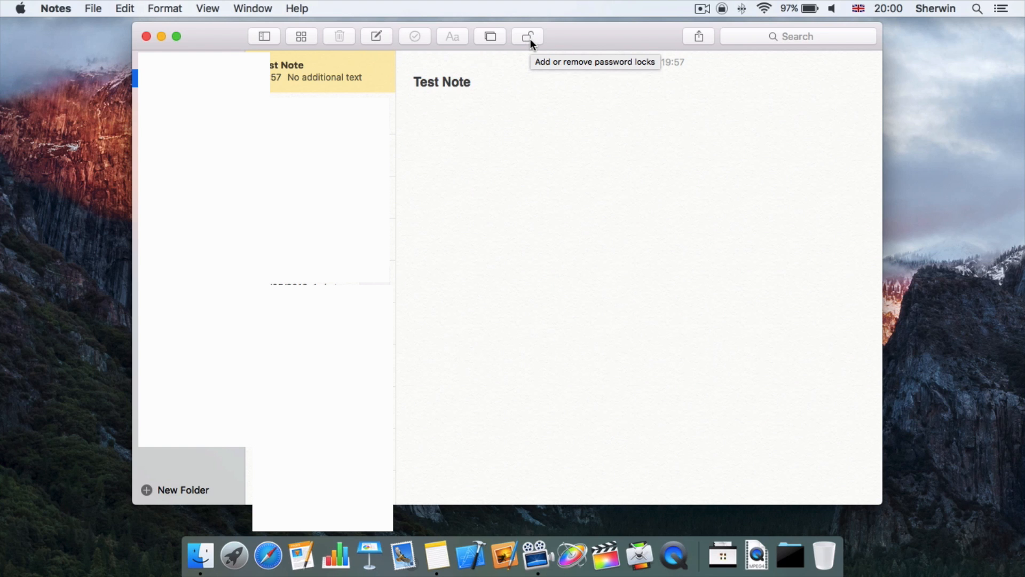
# - Lock Test Note from the lock toolbar menu and dismiss the locked-notes explanation
pyautogui.click(527, 36)
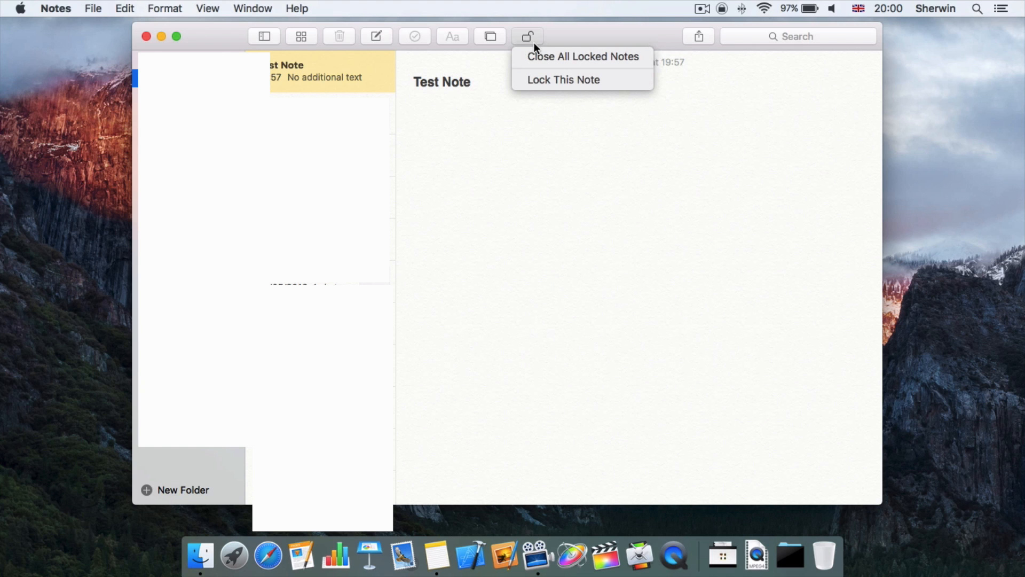
pyautogui.moveTo(563, 79)
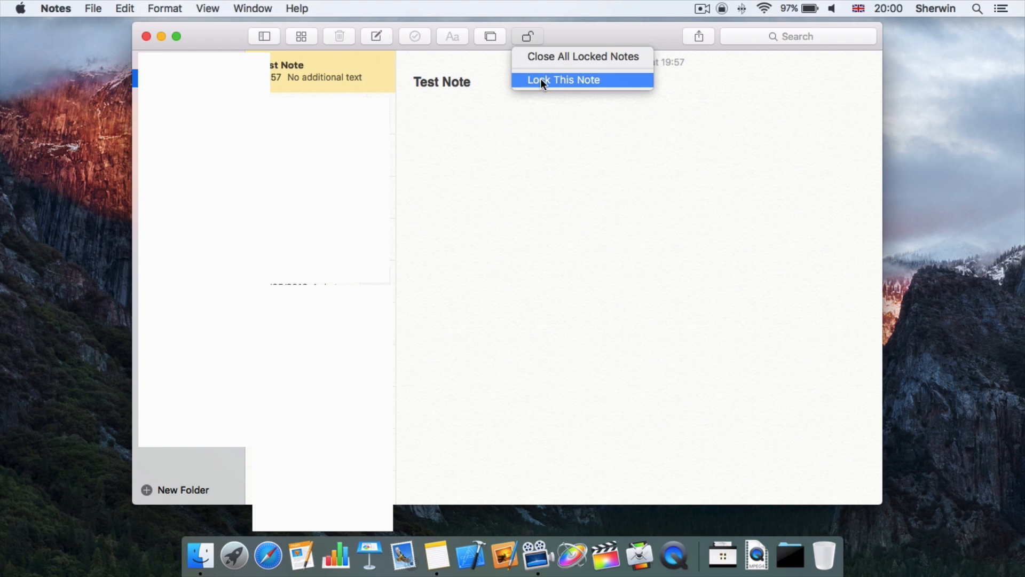
pyautogui.click(563, 79)
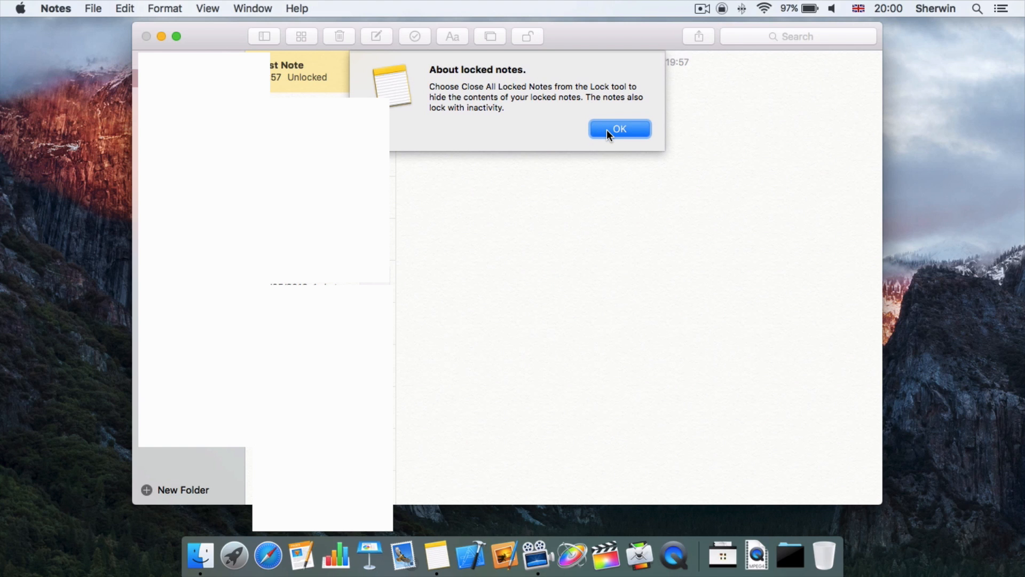
pyautogui.click(619, 128)
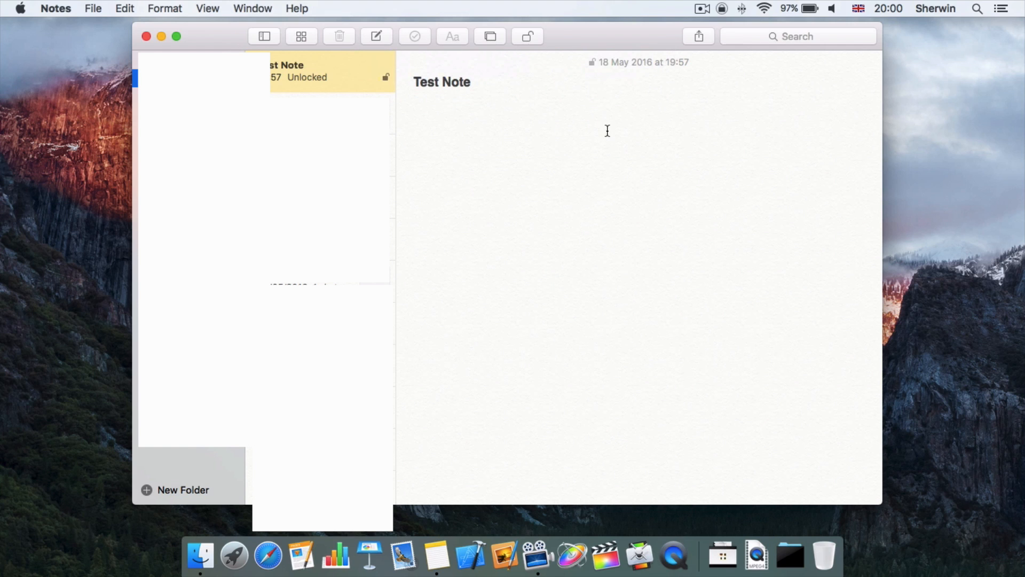
# - Close locked notes, unlock Test Note with 'password', then close all locked notes again
pyautogui.click(527, 35)
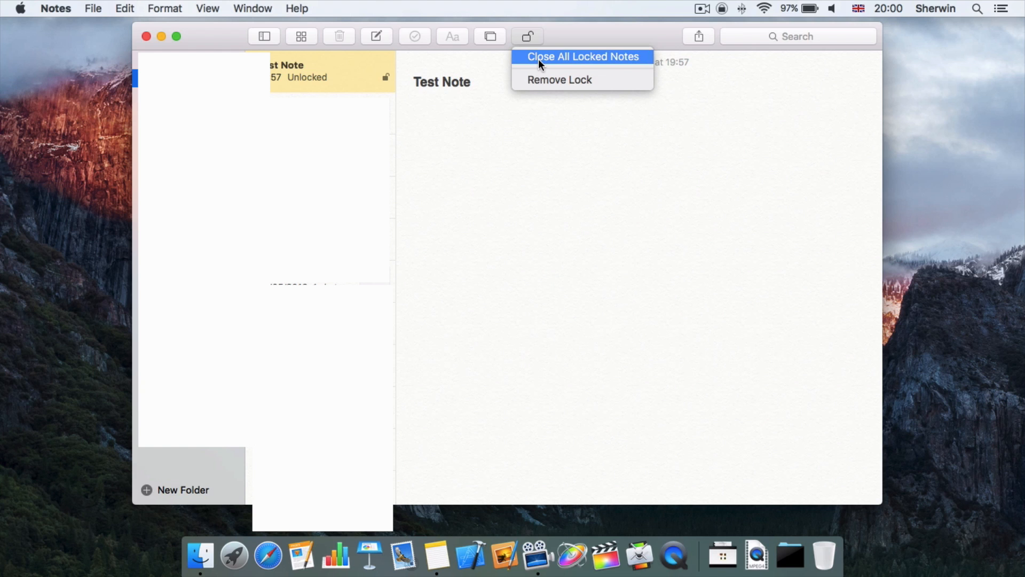
pyautogui.click(582, 56)
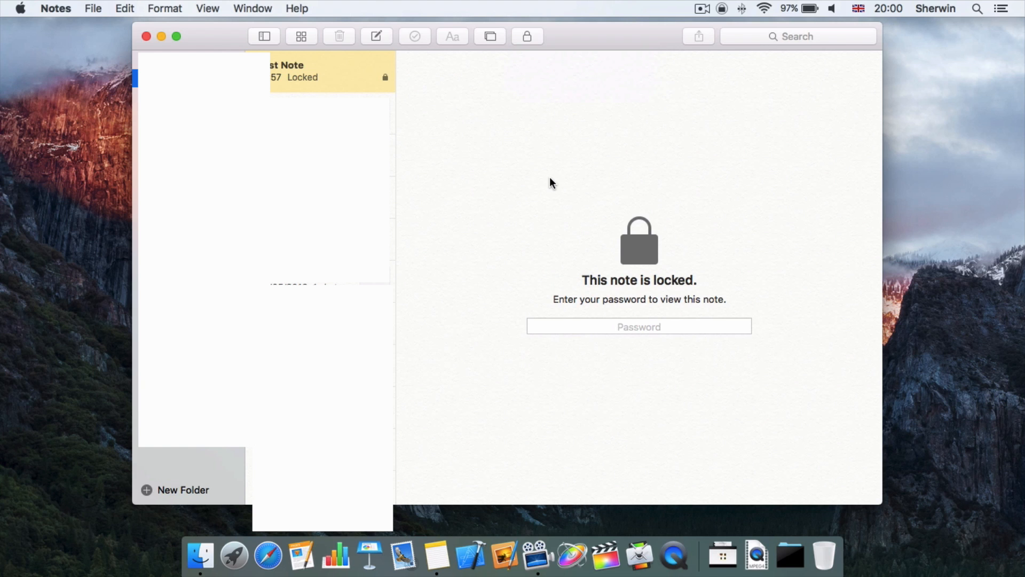
pyautogui.moveTo(491, 107)
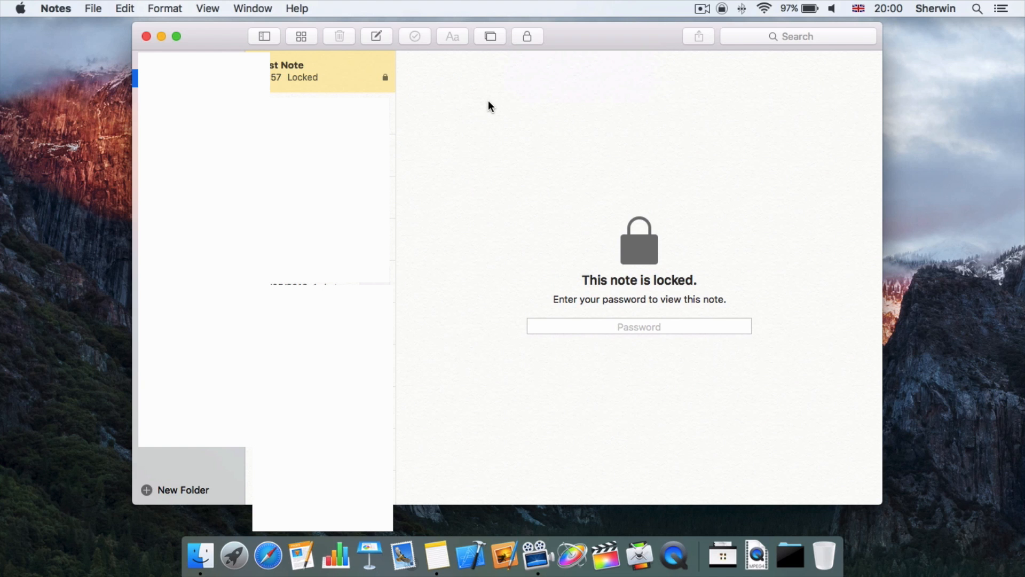
pyautogui.moveTo(385, 87)
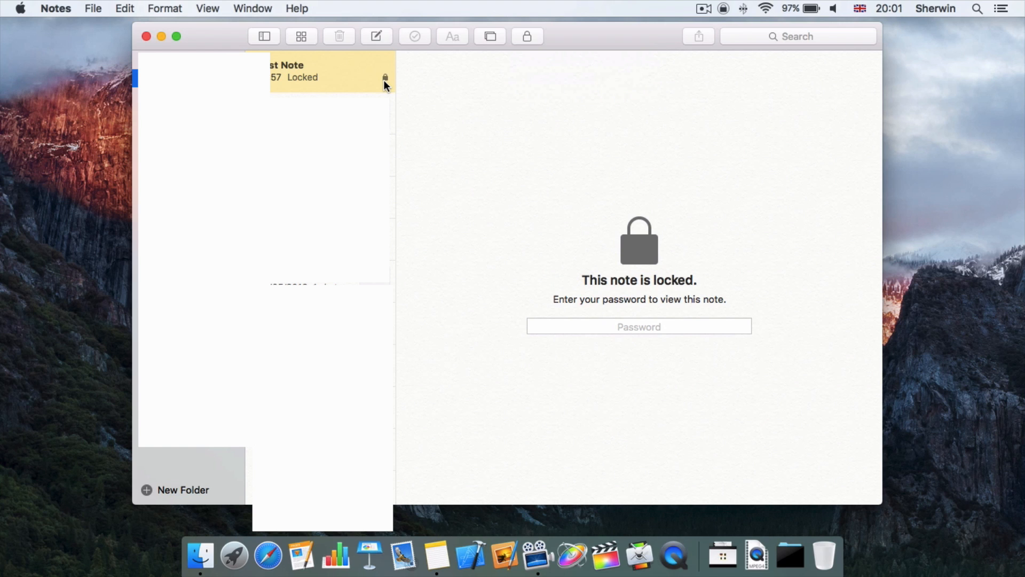
pyautogui.click(638, 326)
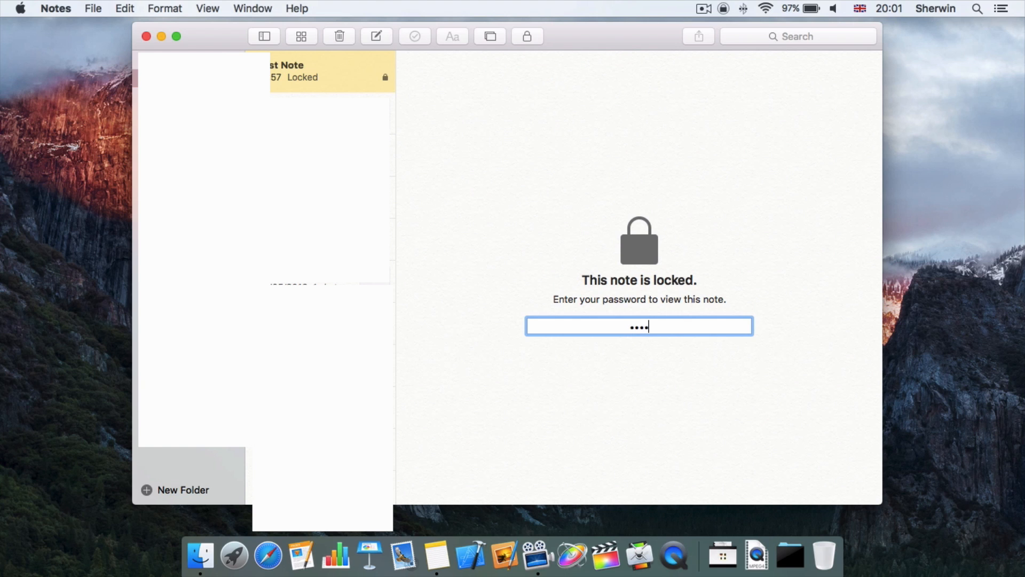
pyautogui.write('password')
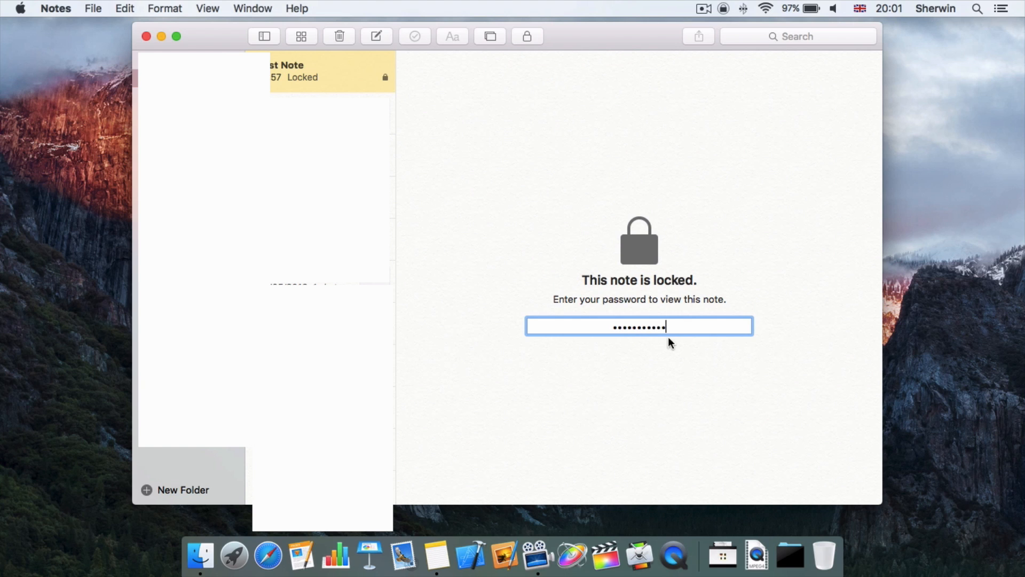
pyautogui.press('Return')
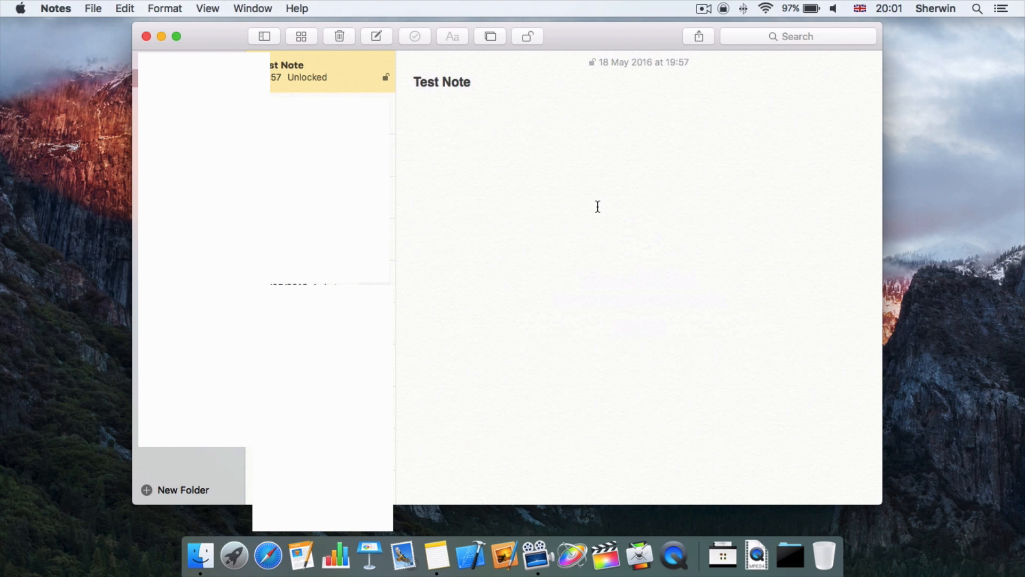
pyautogui.click(528, 36)
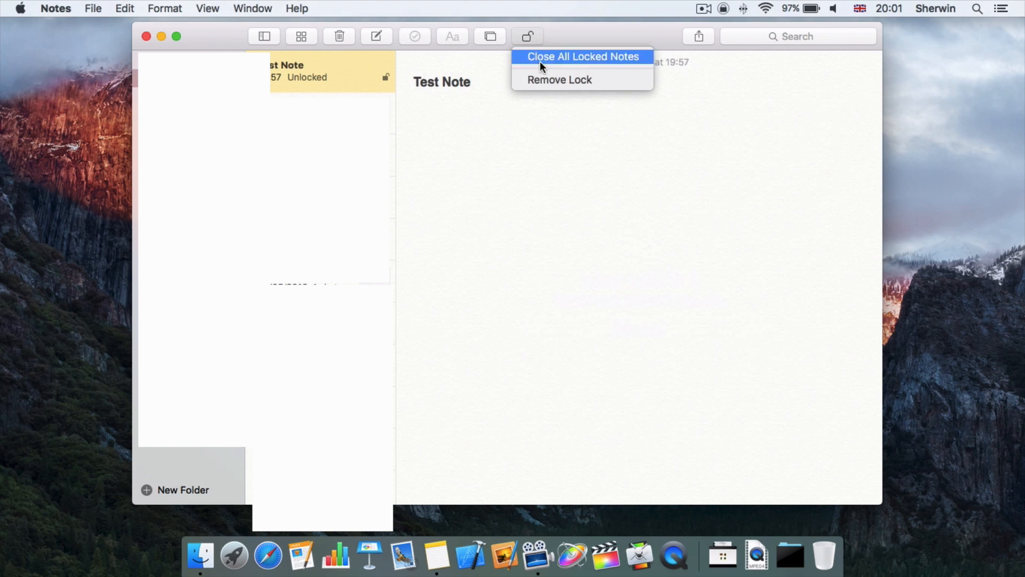
pyautogui.click(582, 56)
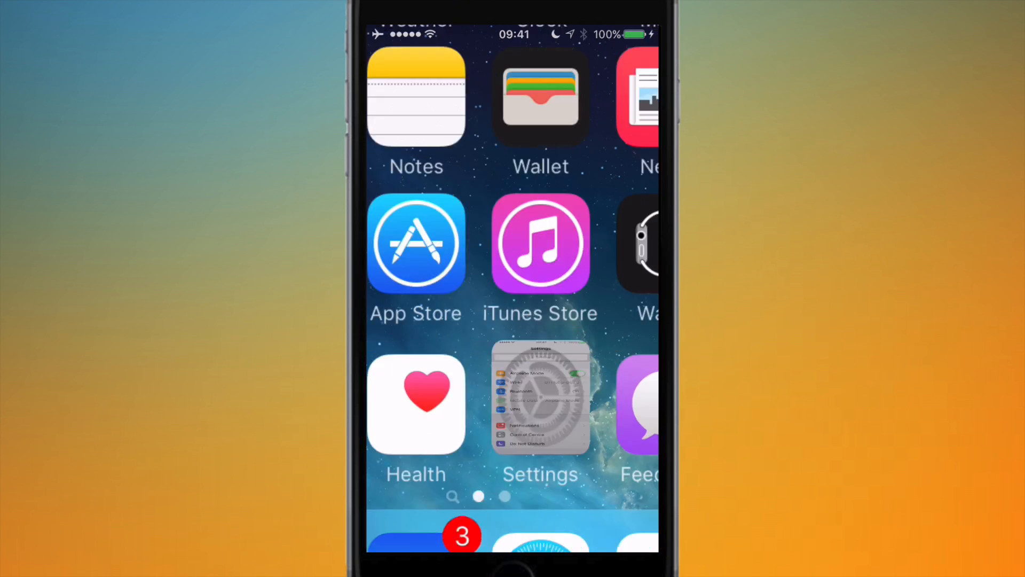
# - In iPhone Settings, scroll to Notes, dismiss the storage warning, and open Password
pyautogui.click(540, 403)
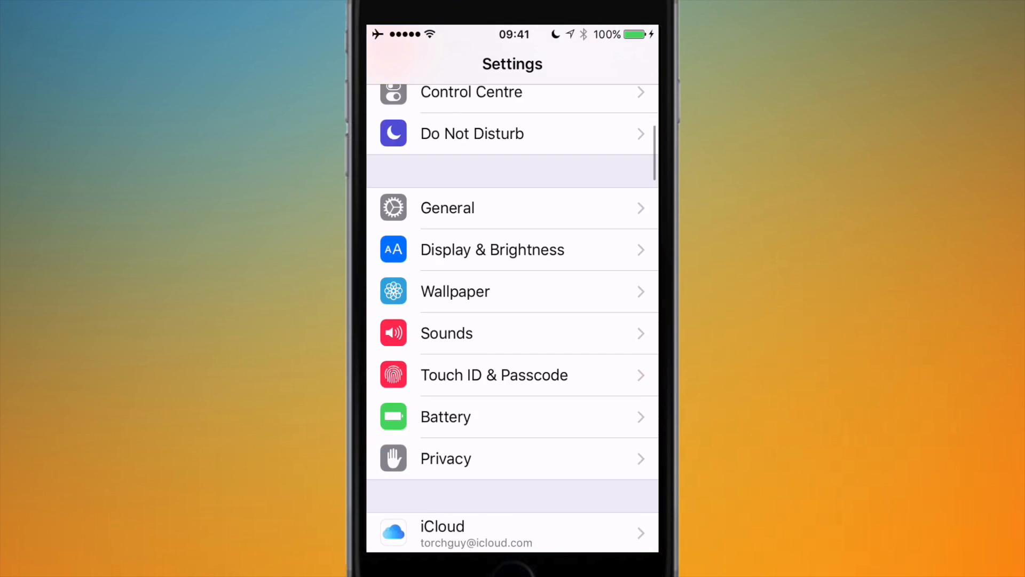
pyautogui.scroll(-3)
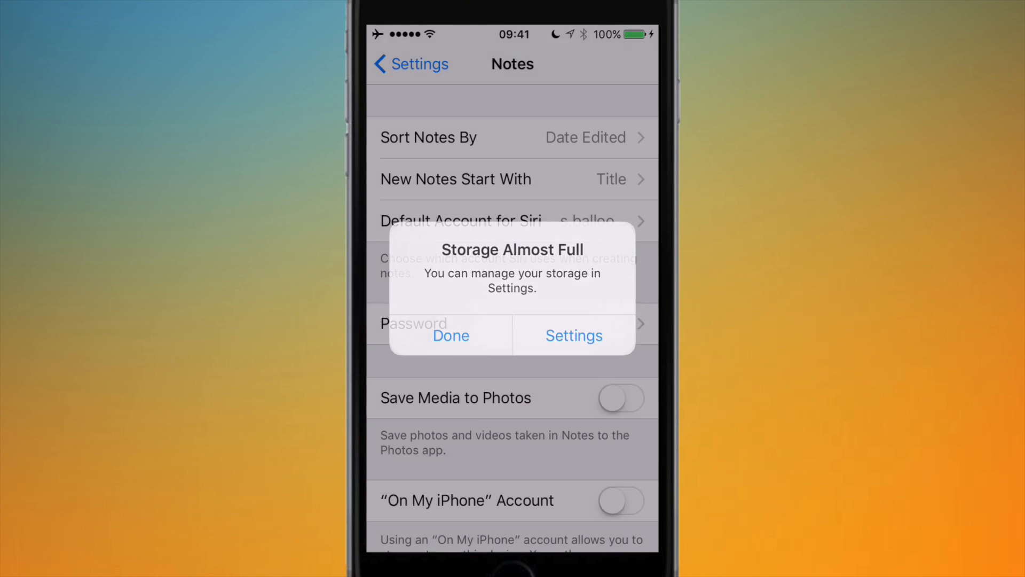
pyautogui.click(451, 335)
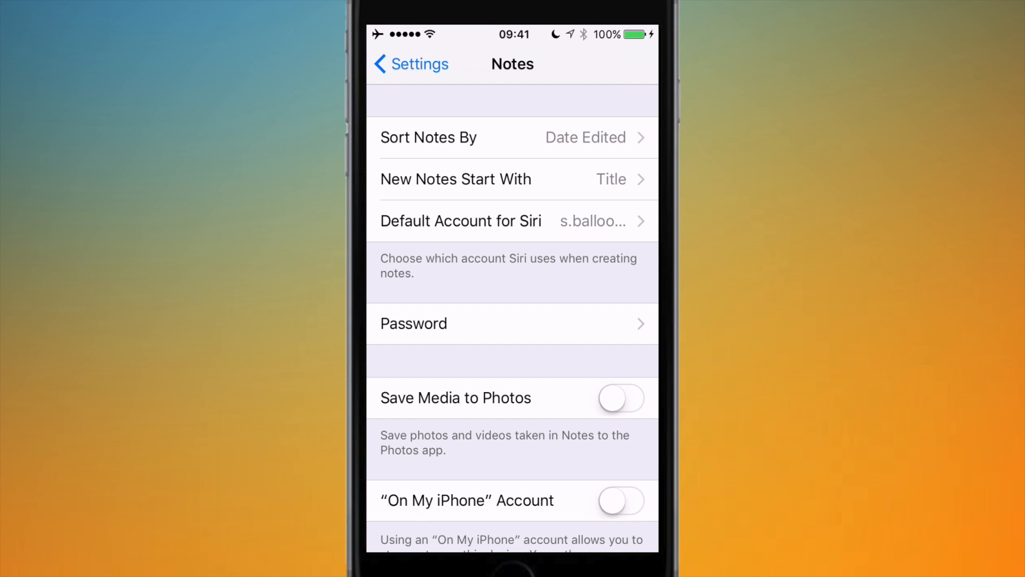
pyautogui.click(512, 324)
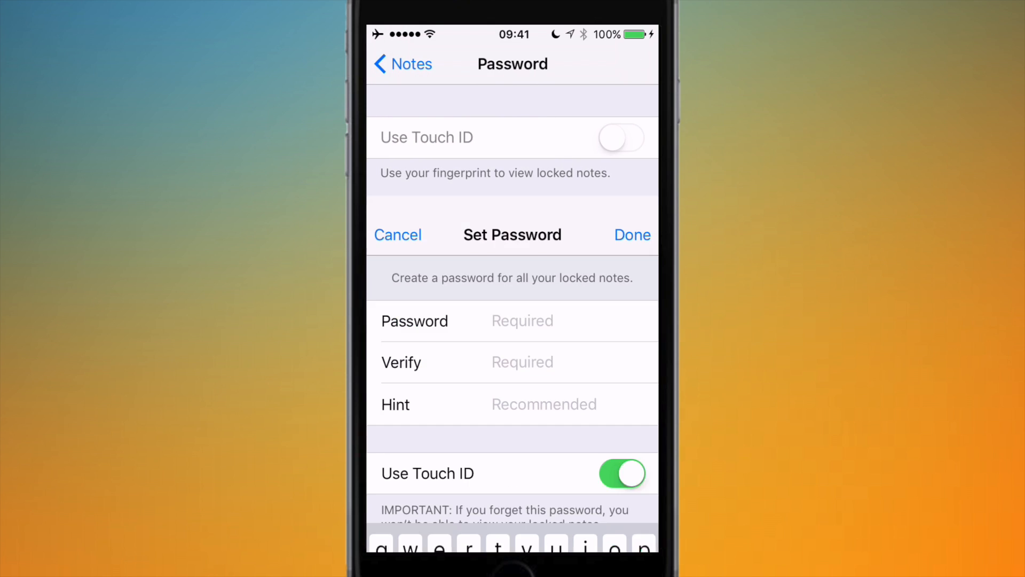
# - Enter and verify the Notes password, add hint 'password', keep Touch ID on, and save
pyautogui.click(521, 321)
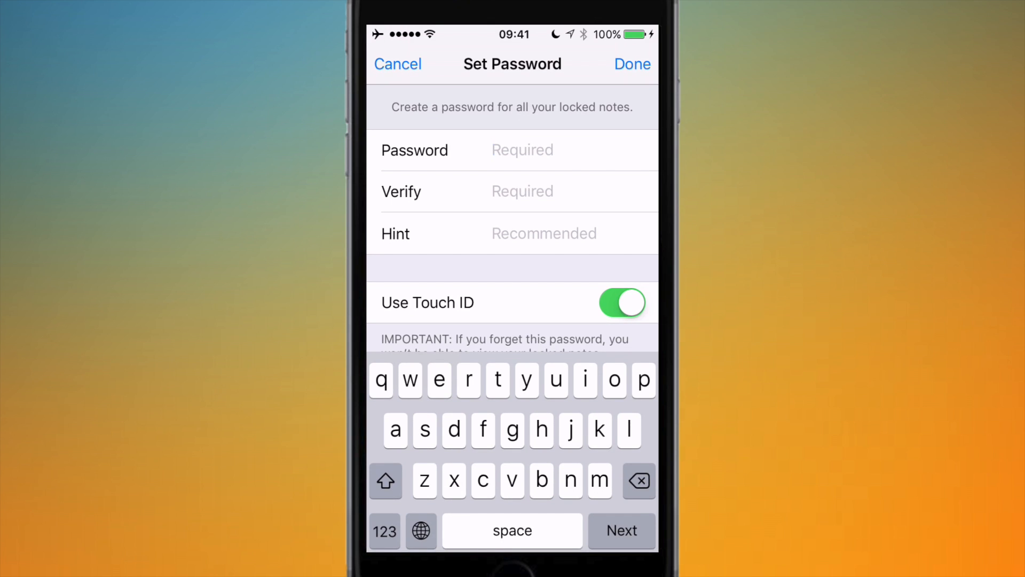
pyautogui.click(522, 149)
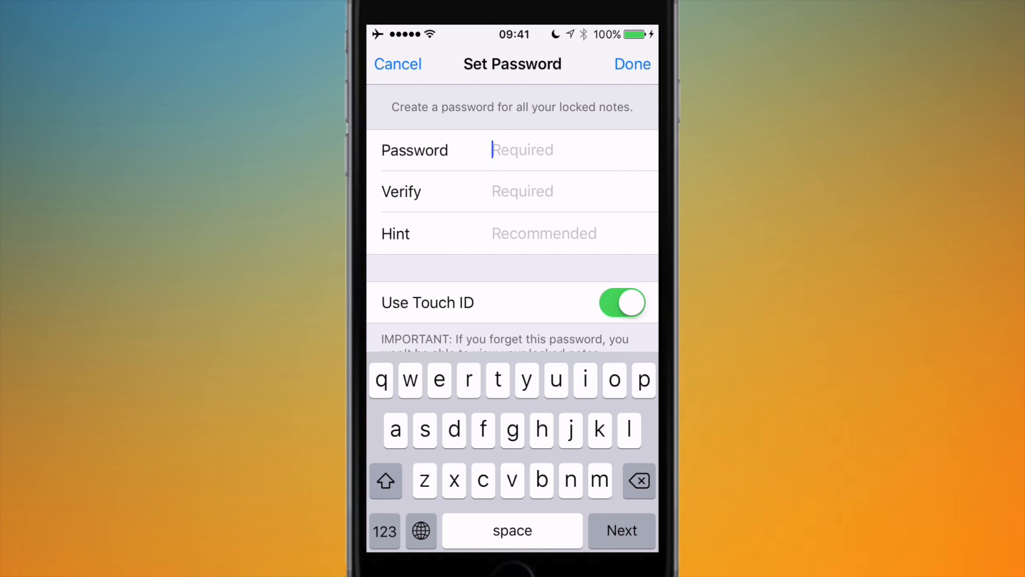
pyautogui.write('3')
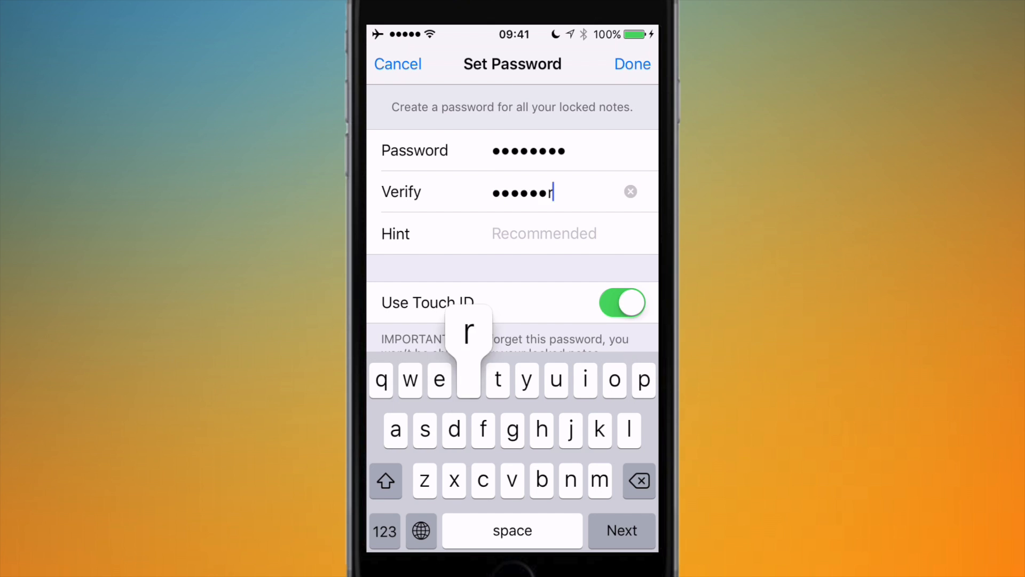
pyautogui.click(469, 379)
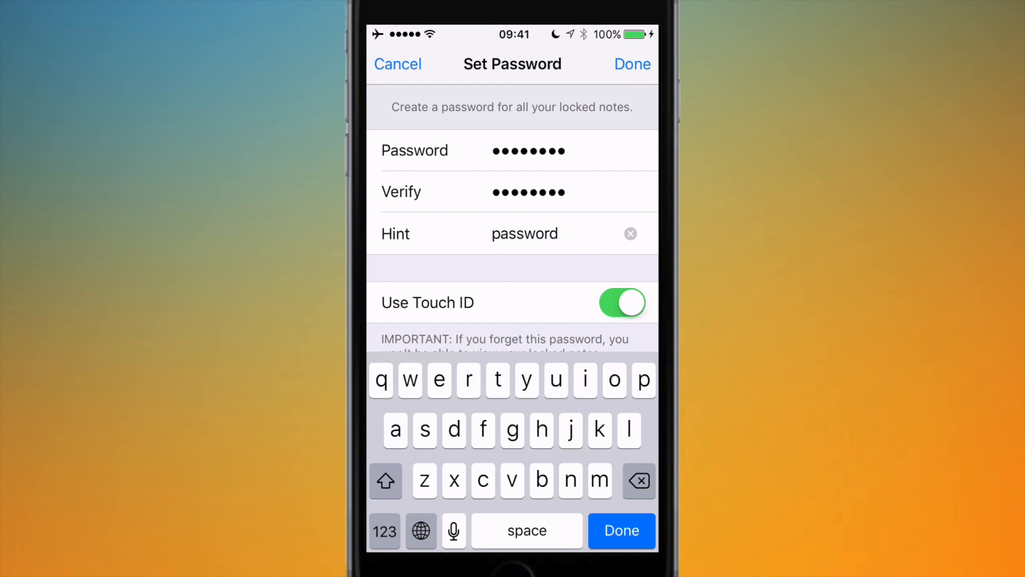
pyautogui.scroll(3)
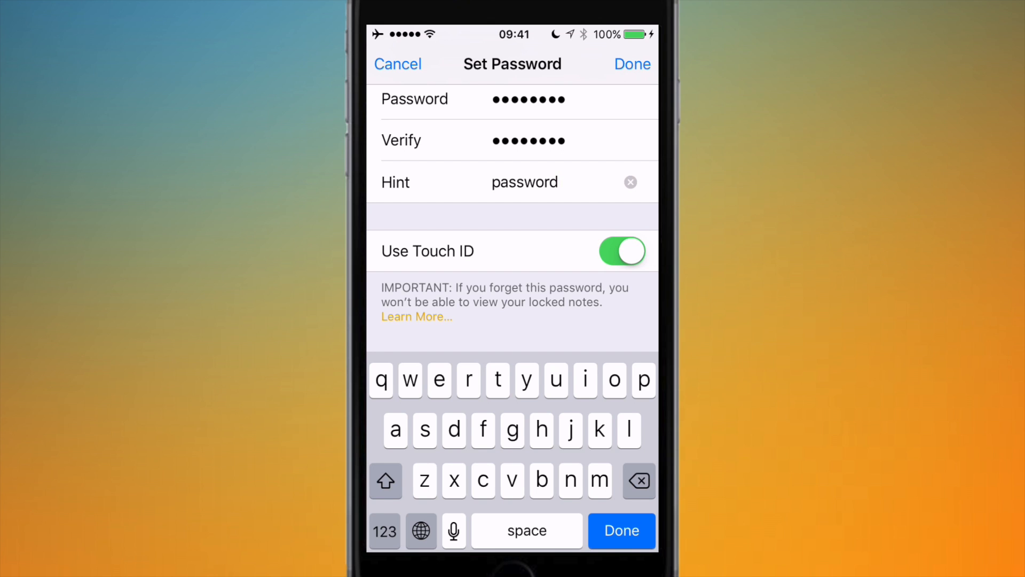
pyautogui.click(524, 182)
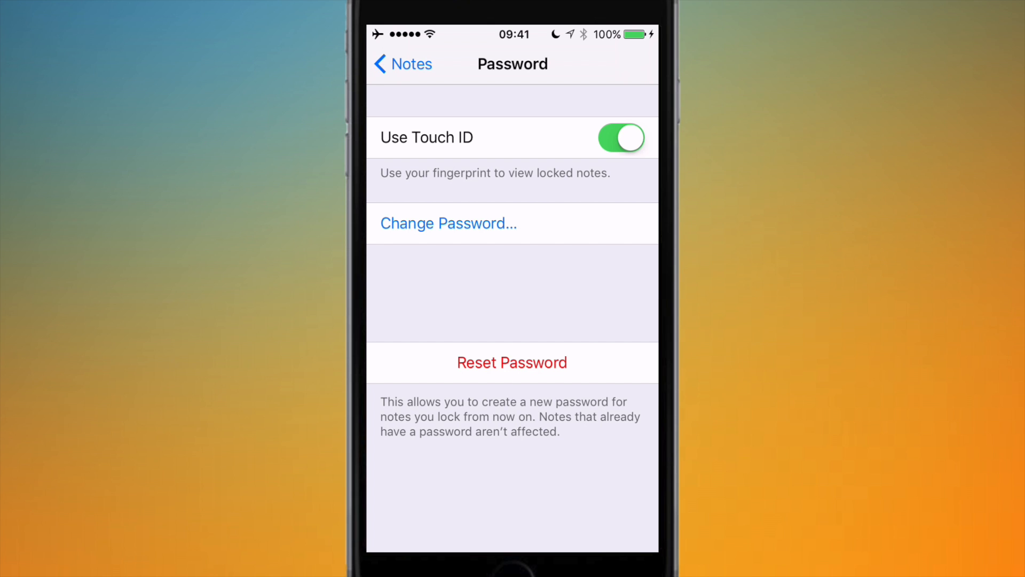
pyautogui.click(448, 223)
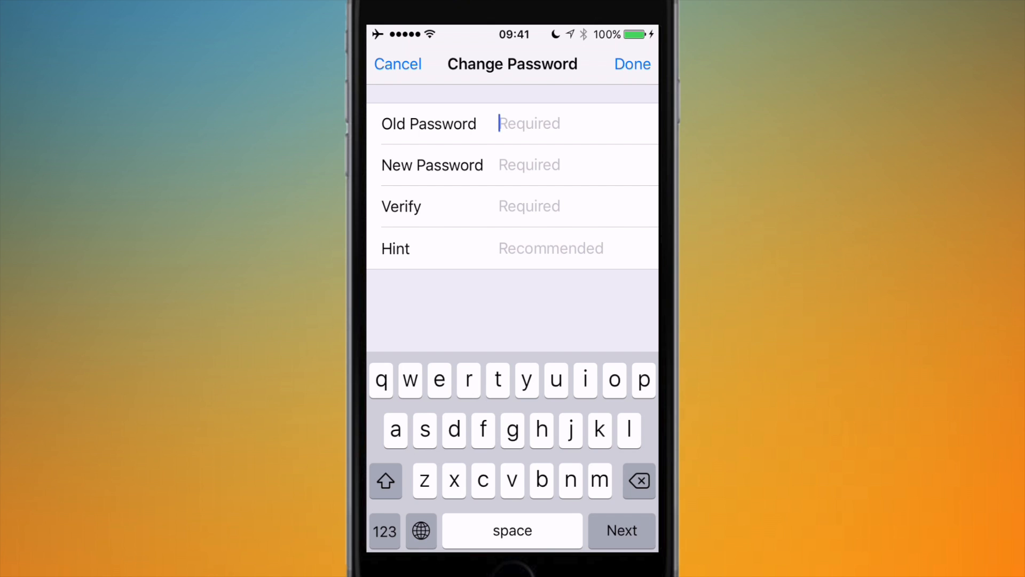
pyautogui.click(397, 63)
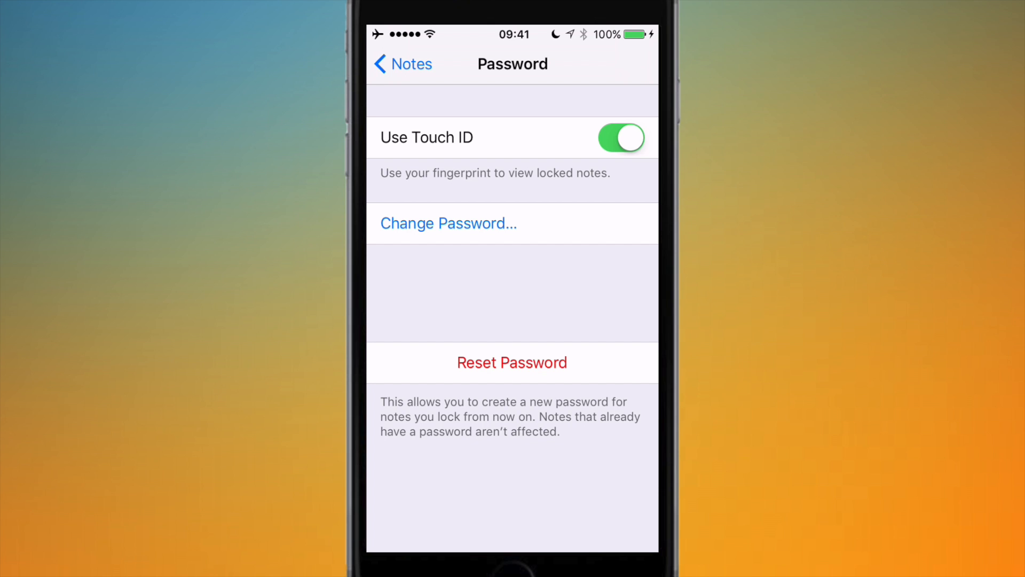
pyautogui.click(512, 362)
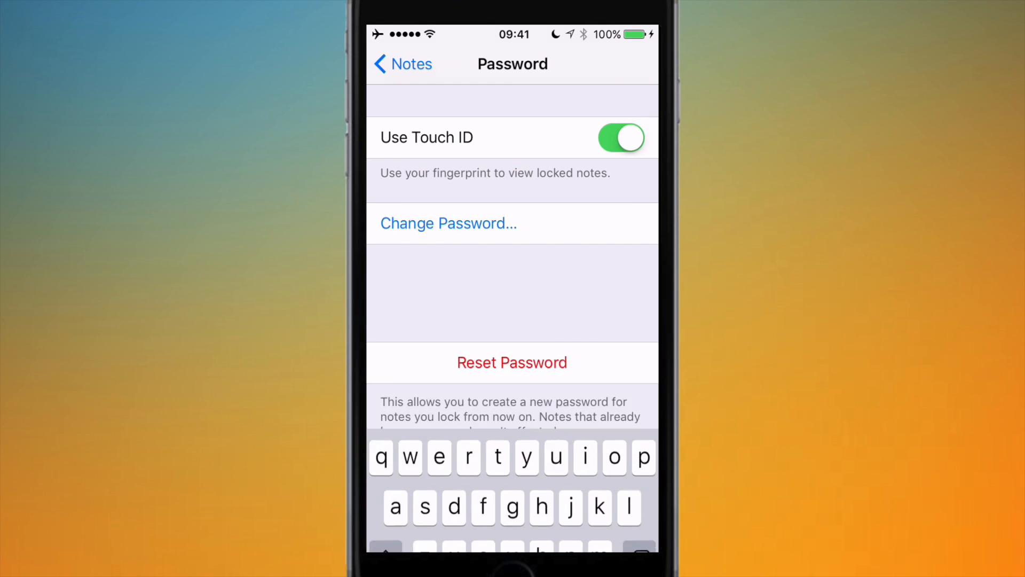
# - Confirm Reset Password, then enter a new Notes password with hint 'password'
pyautogui.click(513, 362)
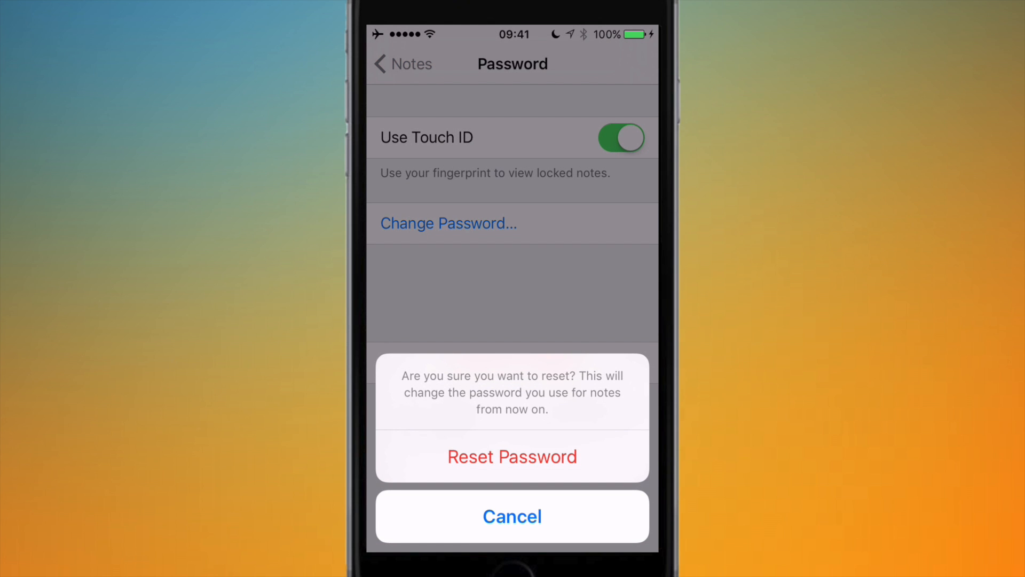
pyautogui.click(513, 457)
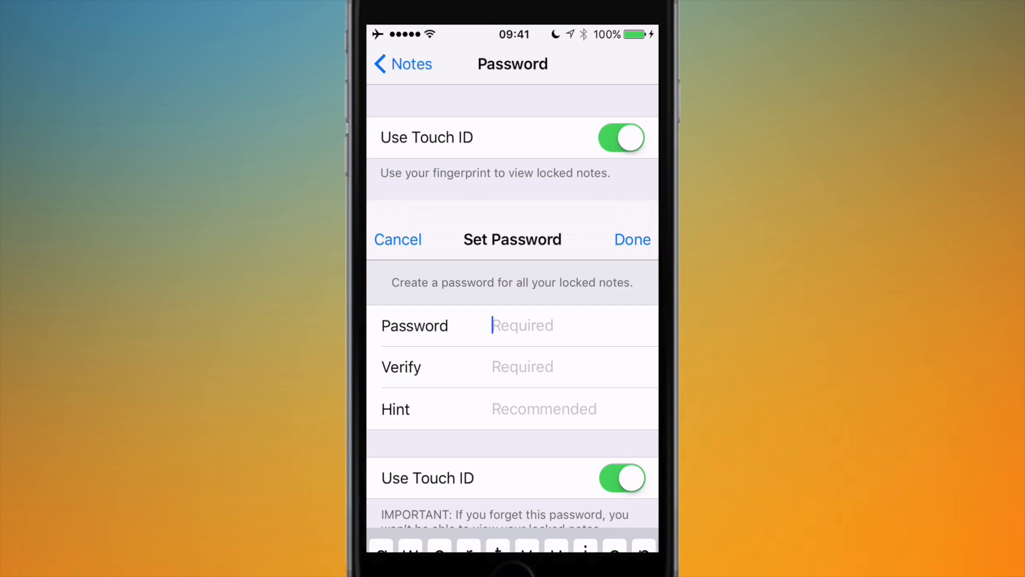
pyautogui.click(522, 326)
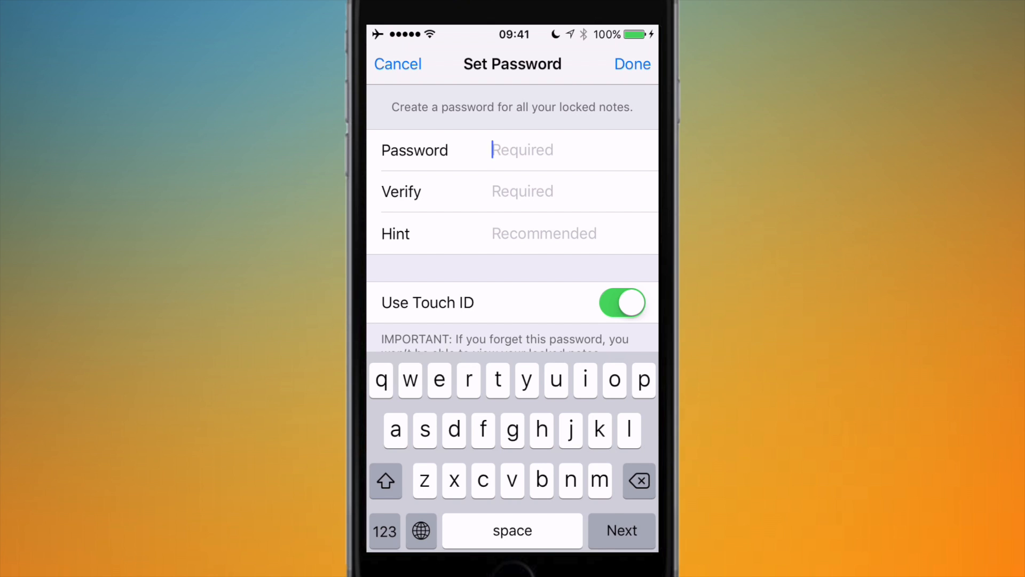
pyautogui.write('ss')
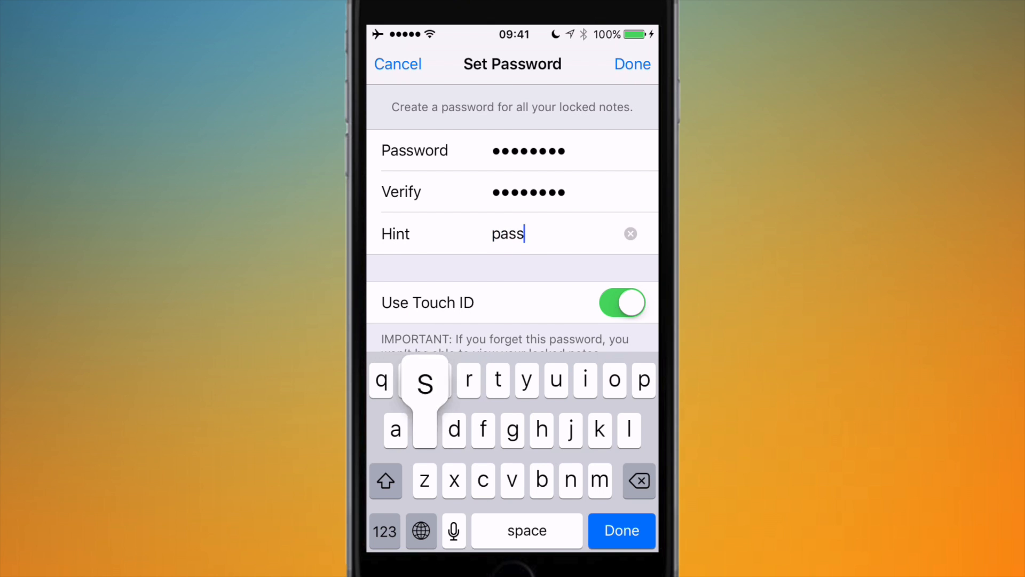
pyautogui.write('word')
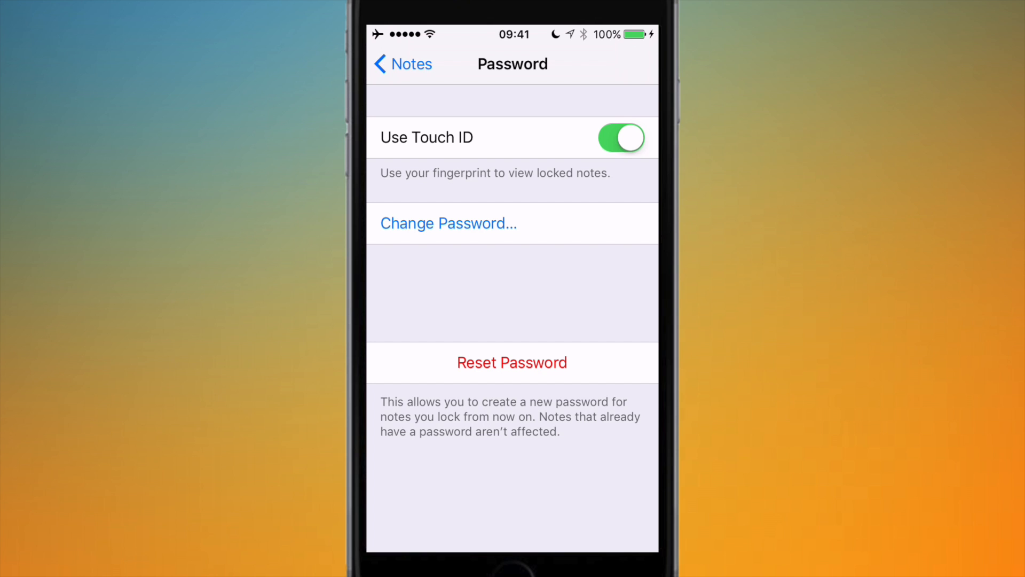
pyautogui.click(402, 63)
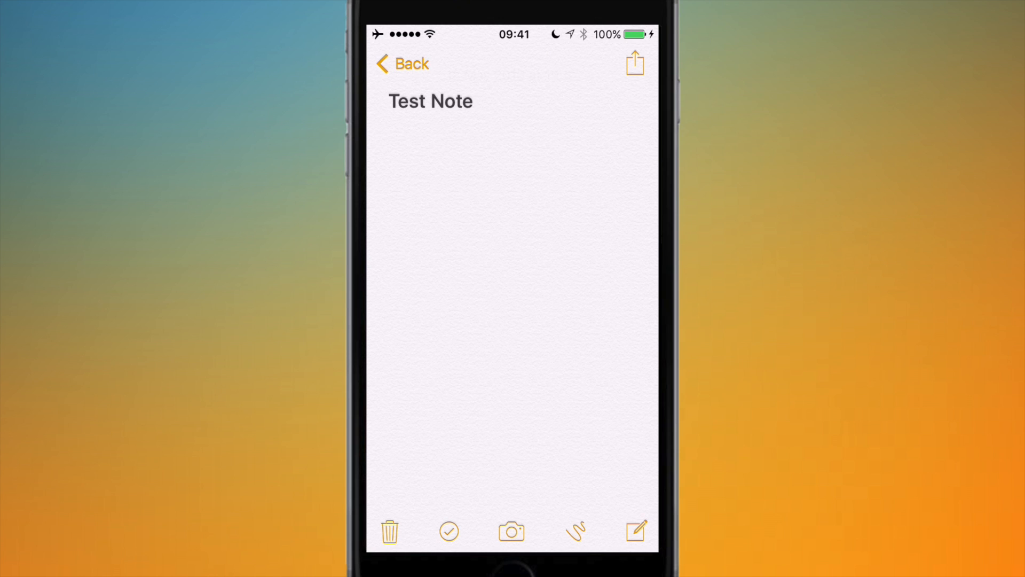
# - Lock Test Note via Share > Lock Note and confirm with the password
pyautogui.click(633, 64)
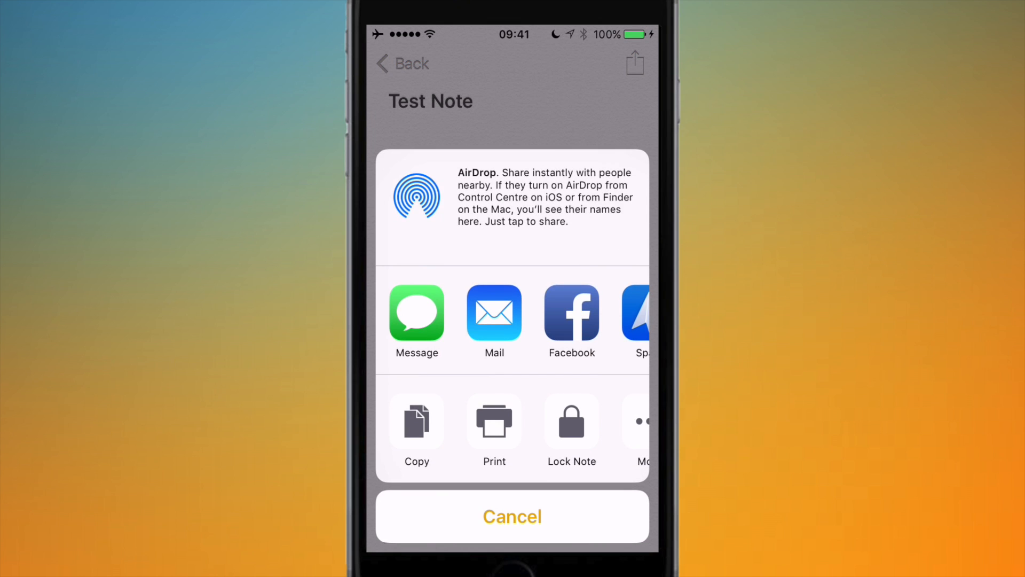
pyautogui.click(513, 516)
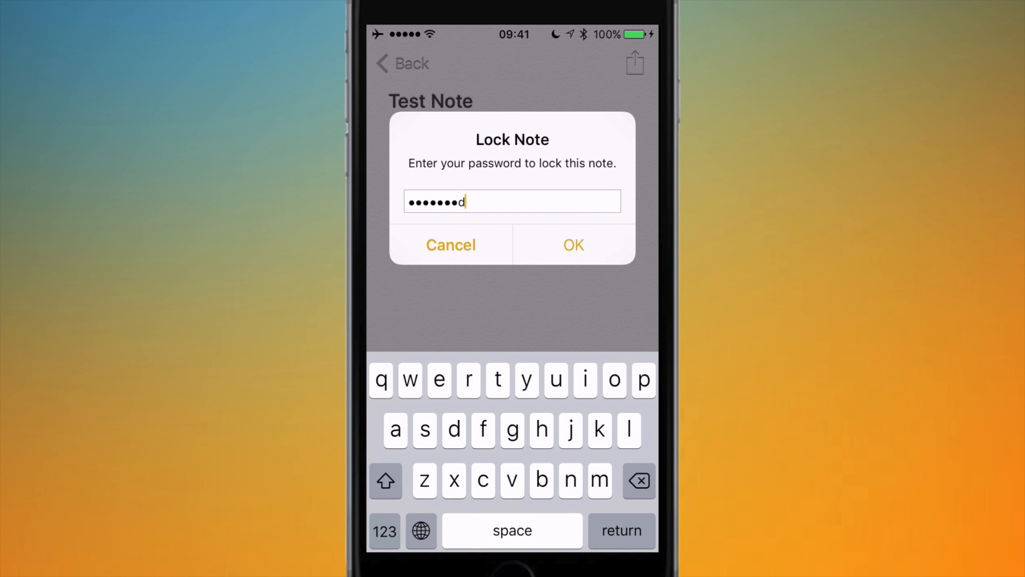
pyautogui.click(573, 245)
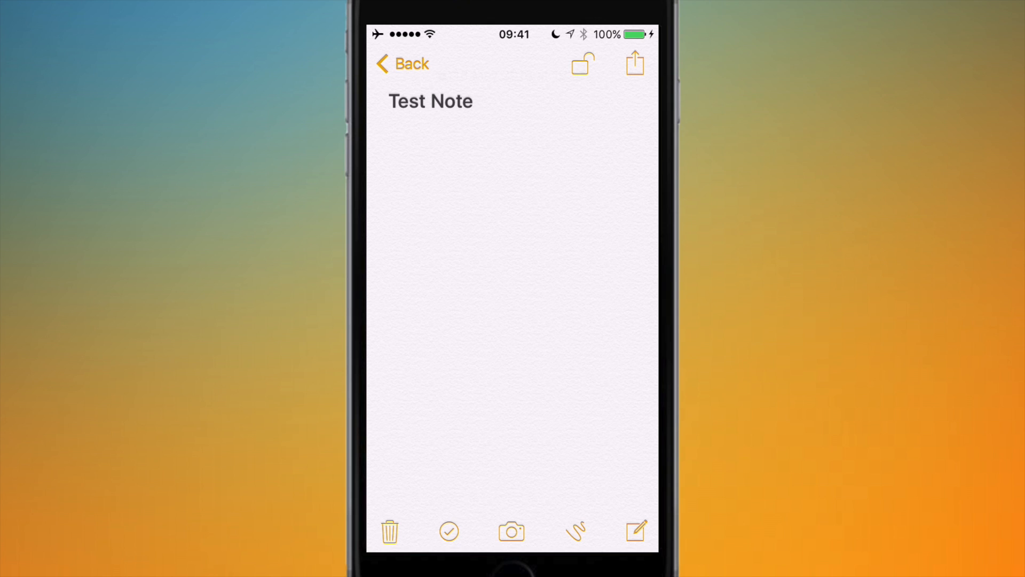
# - Close Test Note with the padlock icon, then tap View Note to get the Touch ID prompt
pyautogui.click(581, 64)
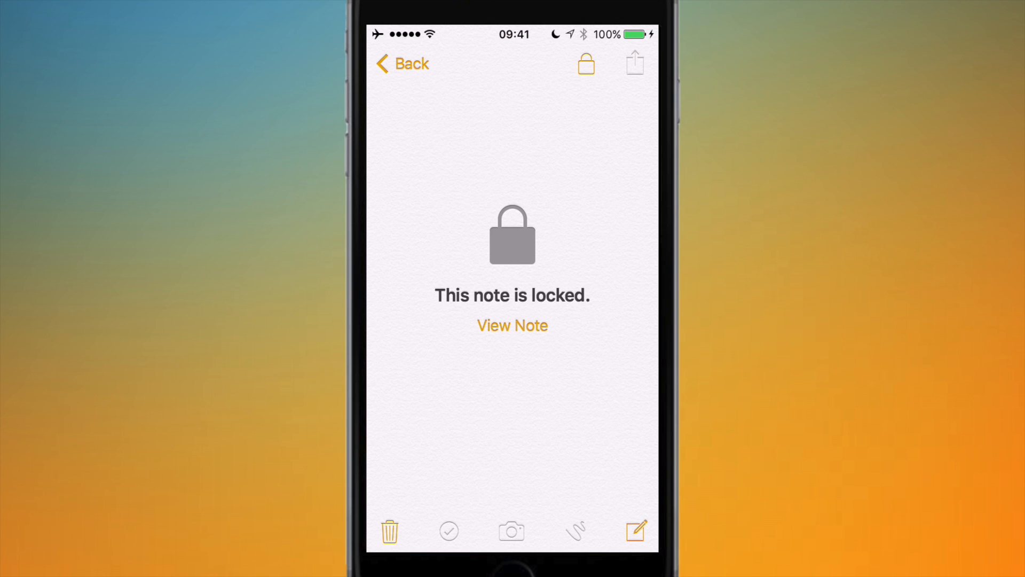
pyautogui.click(512, 325)
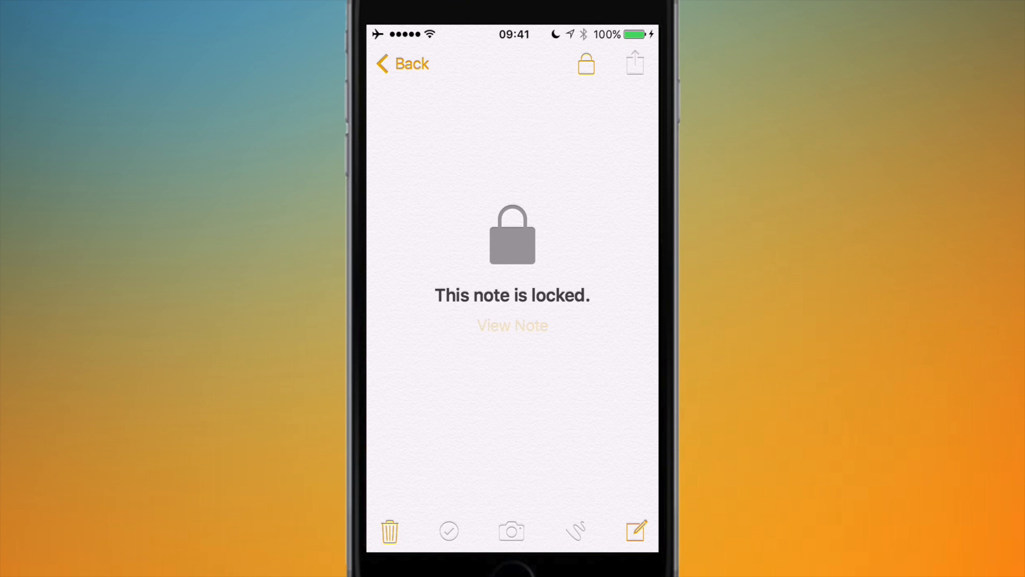
pyautogui.click(512, 325)
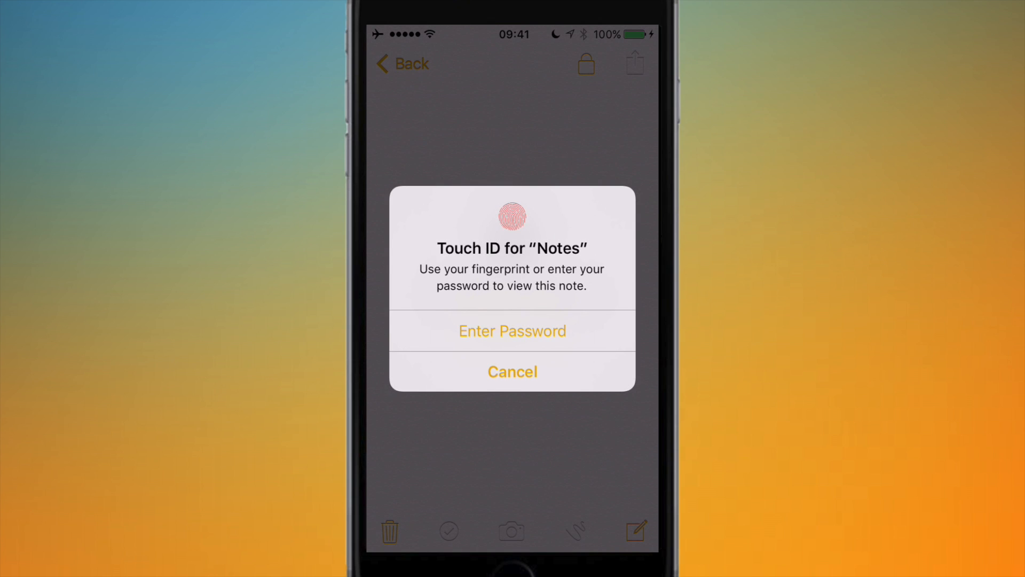